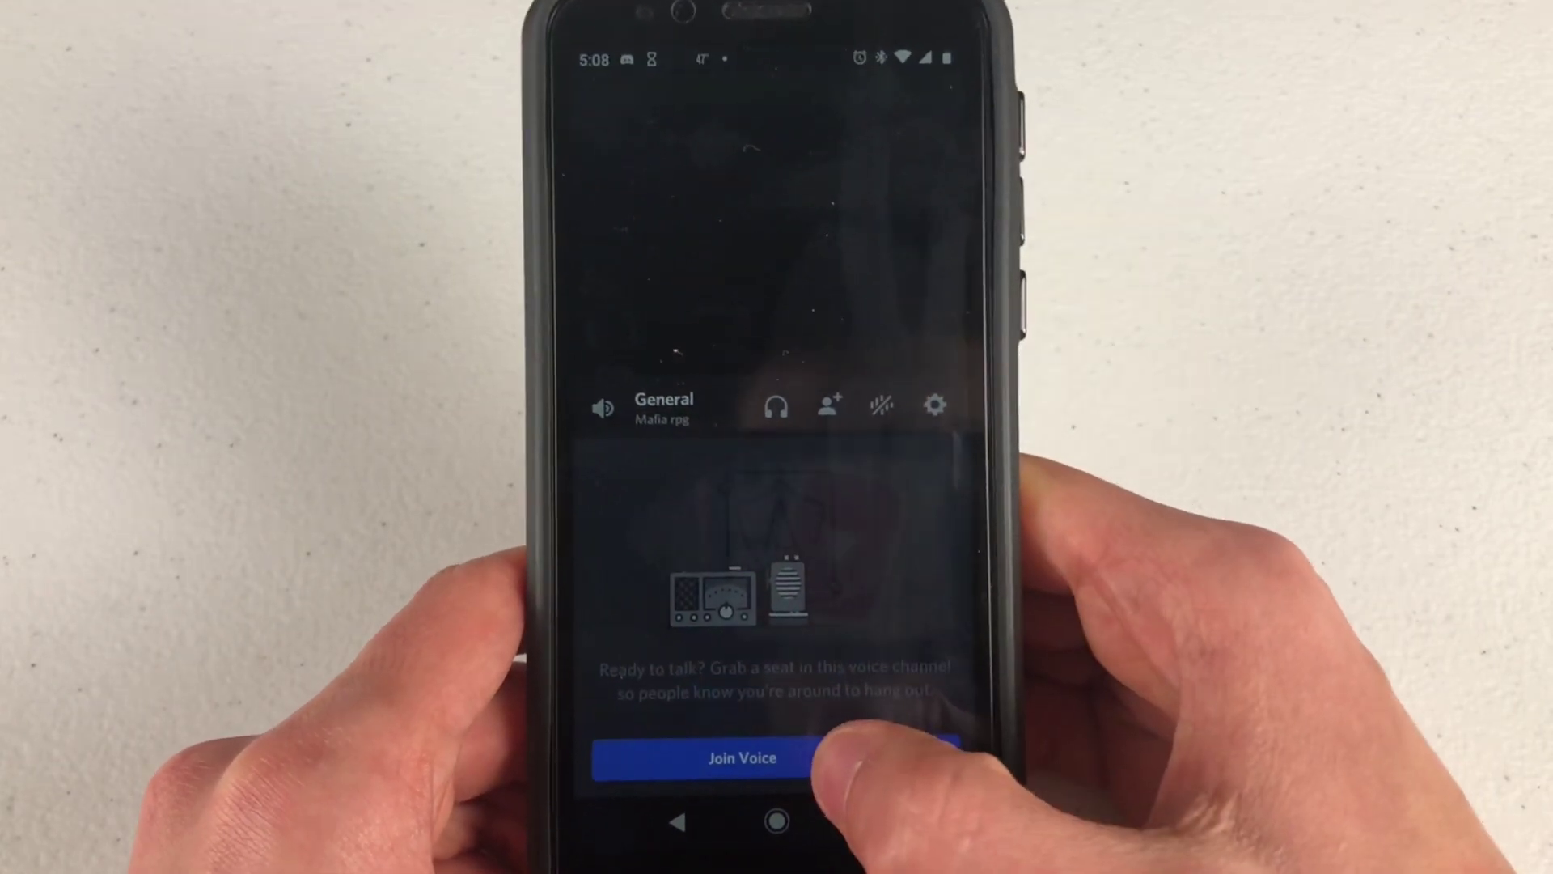
# Join the Mafia rpg server's General voice channel to bring up the call controls
pyautogui.click(739, 757)
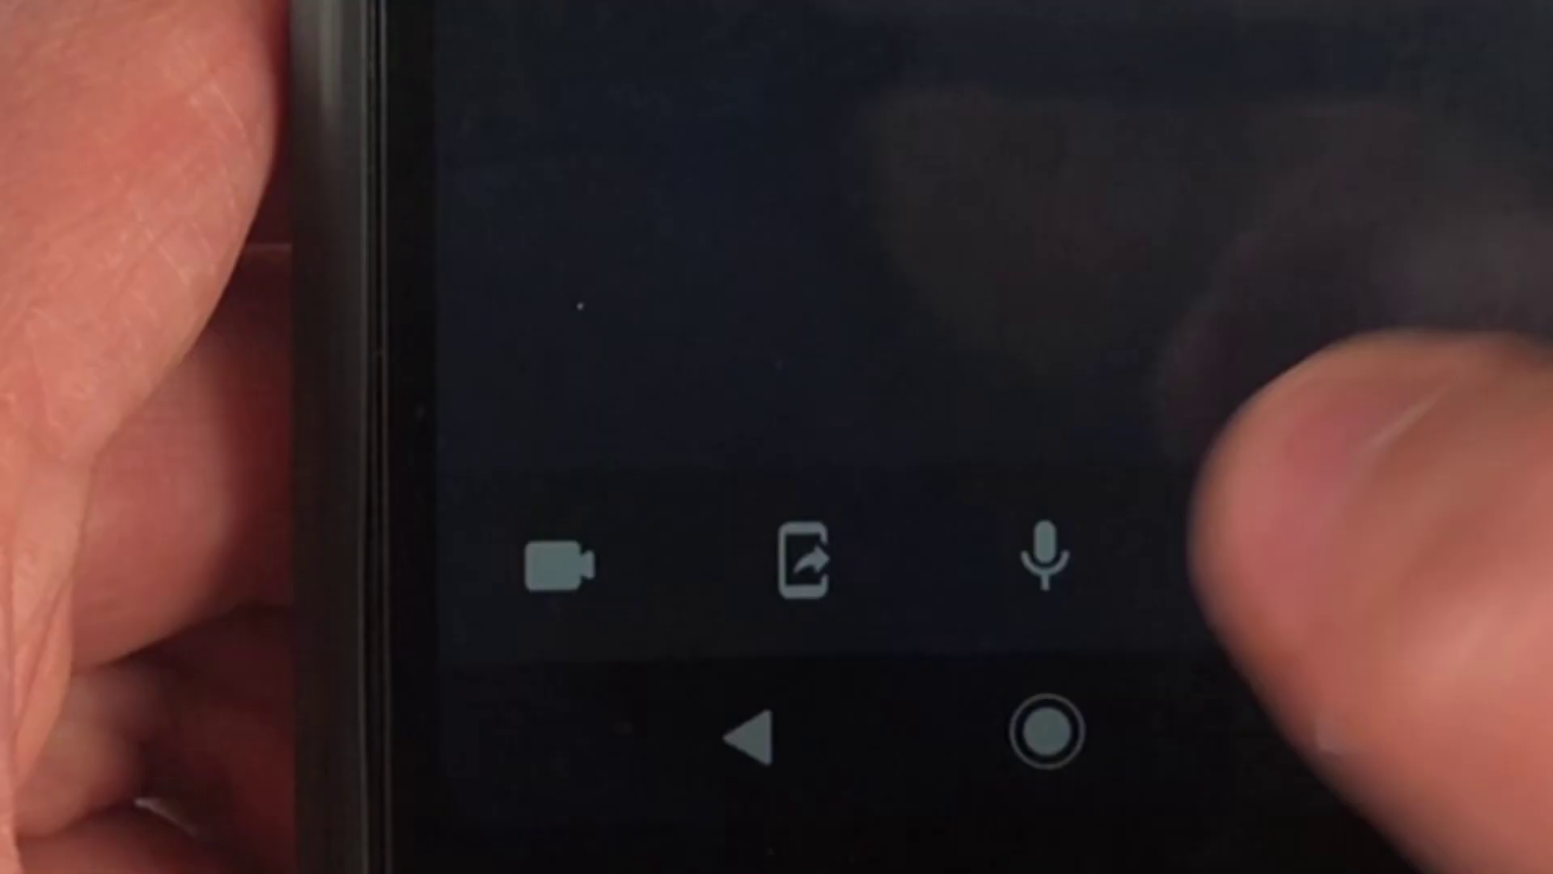